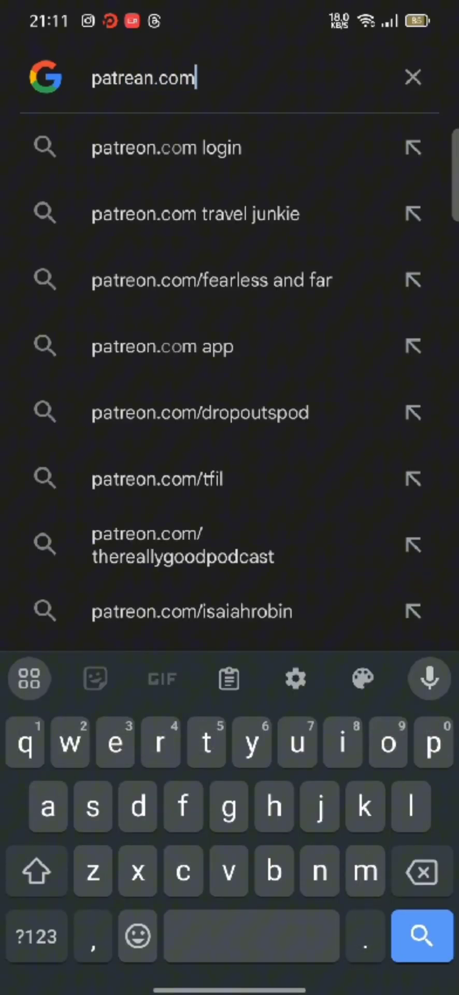
Load patreon.com in Chrome, landing on the Patreon home page
left_click(420, 937)
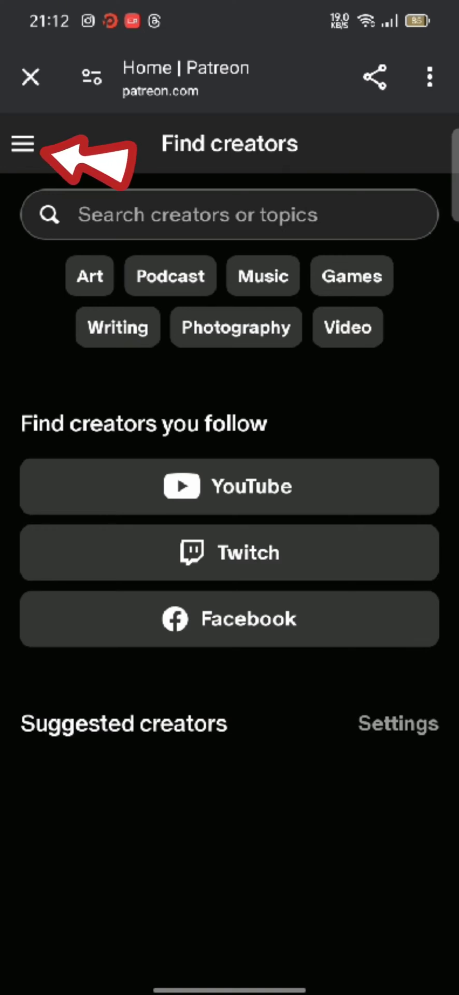
Reach the account Settings page via the navigation menu
left_click(23, 143)
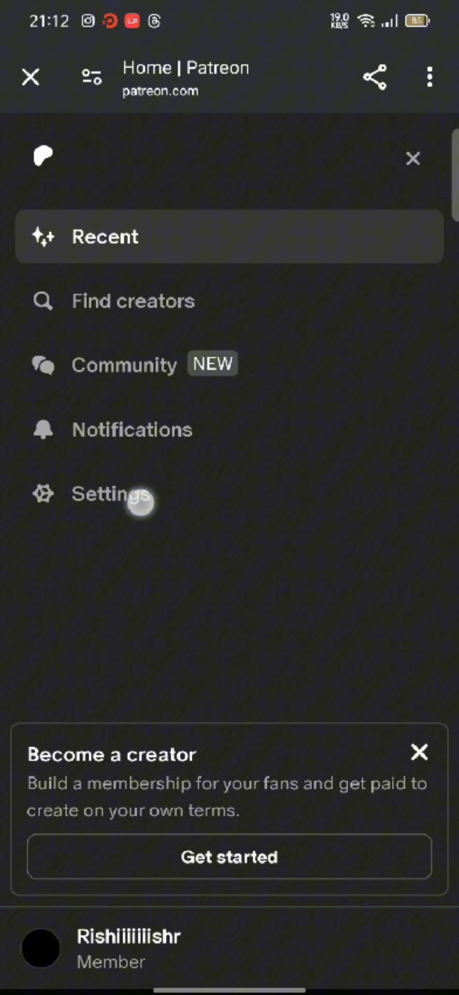
left_click(114, 494)
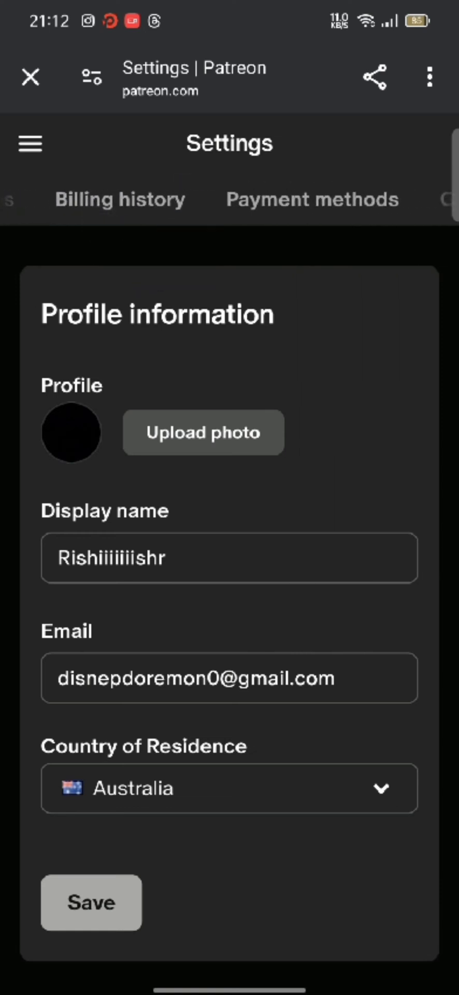
Switch to Payment methods and begin adding a new card payment method
left_click(311, 200)
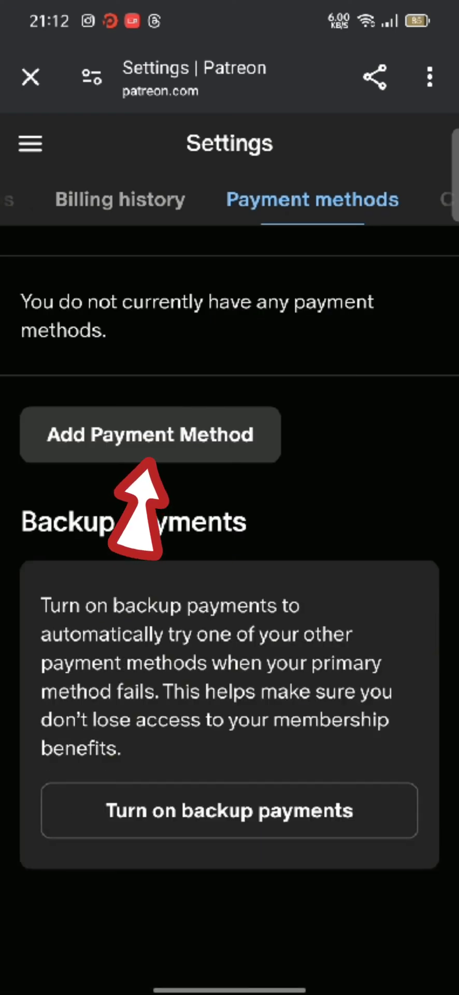
left_click(149, 434)
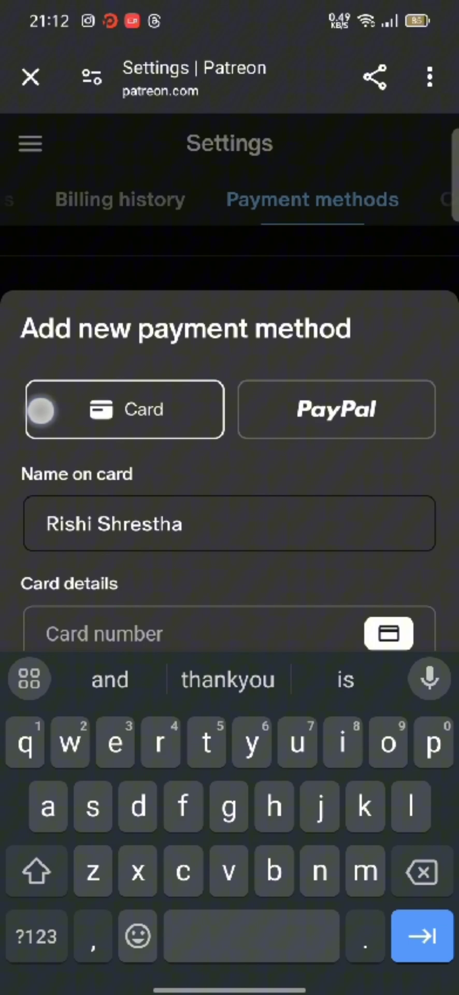